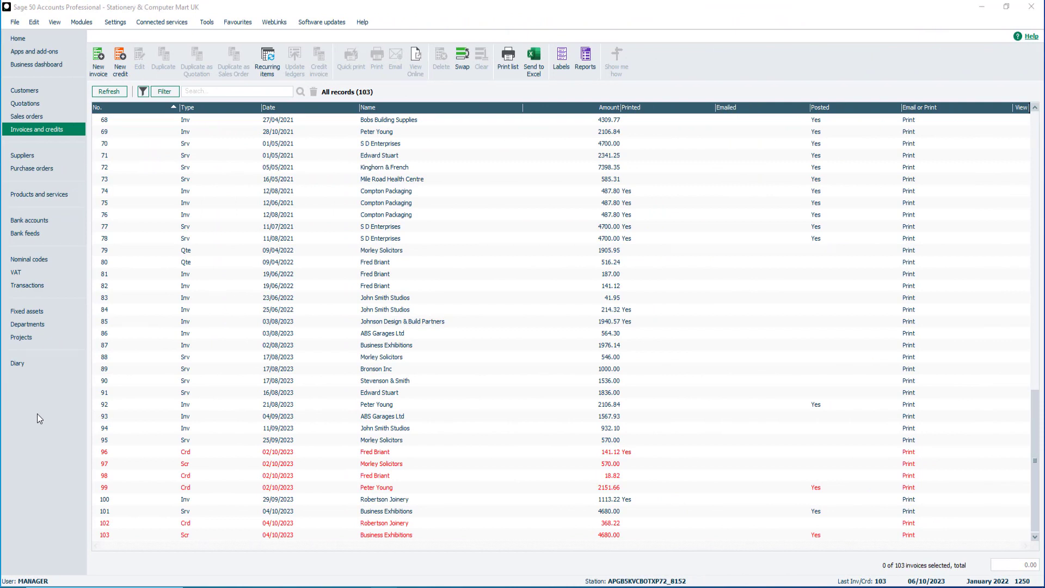
Bring up the Layouts window for Robertson Joinery's invoice 100 via Print
{"action": "left_click", "coordinate": [141, 499]}
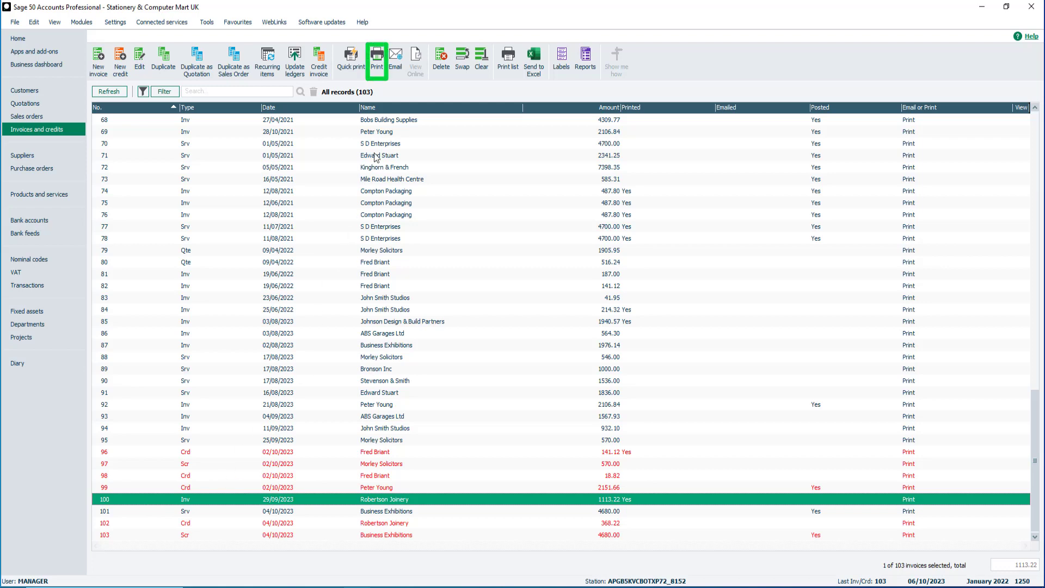
{"action": "left_click", "coordinate": [376, 57]}
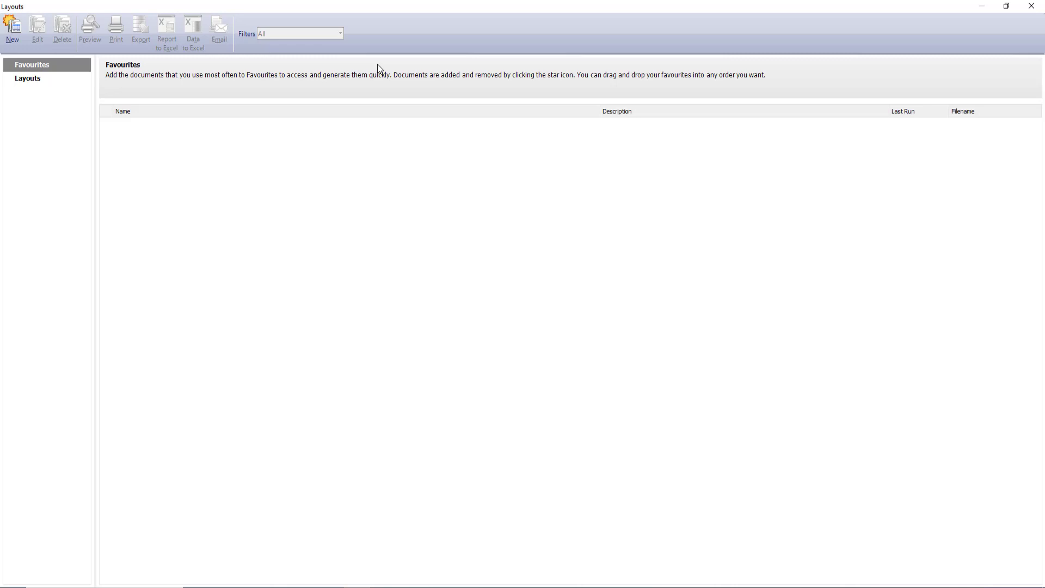
Switch from the empty Favourites to the full Layouts category
{"action": "left_click", "coordinate": [28, 79]}
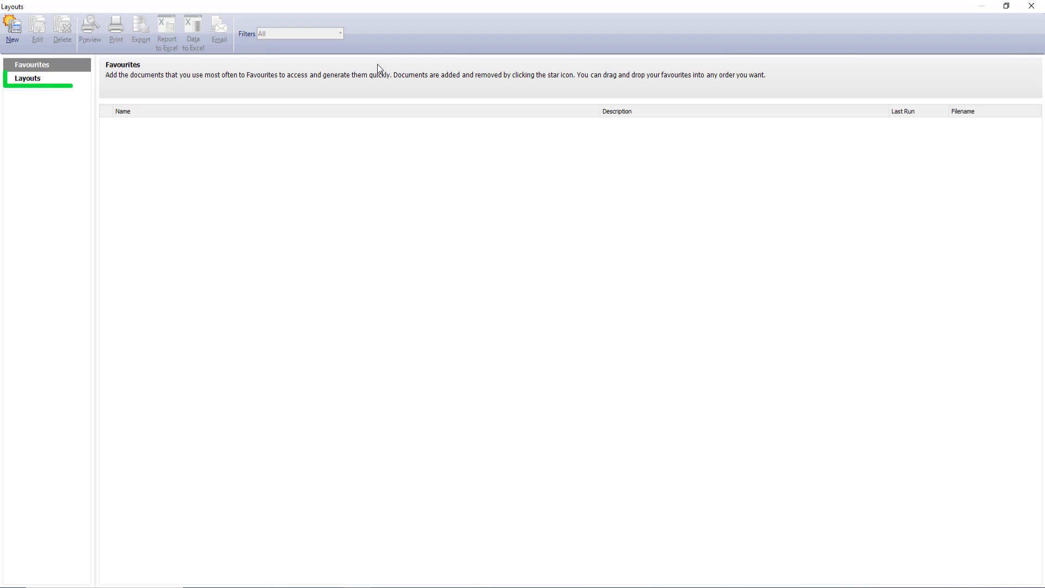
{"action": "left_click", "coordinate": [30, 79]}
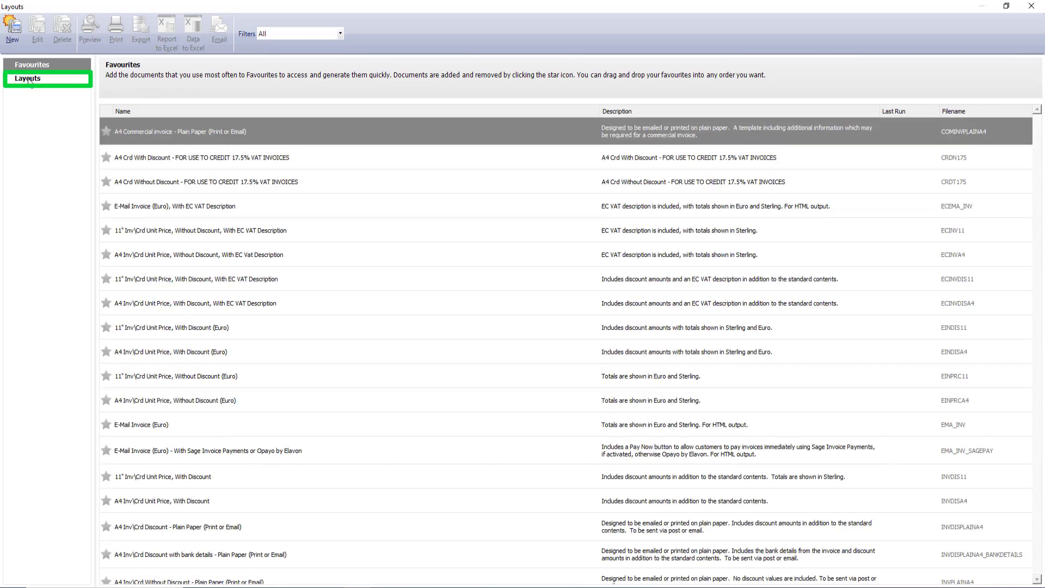
{"action": "left_click", "coordinate": [27, 79]}
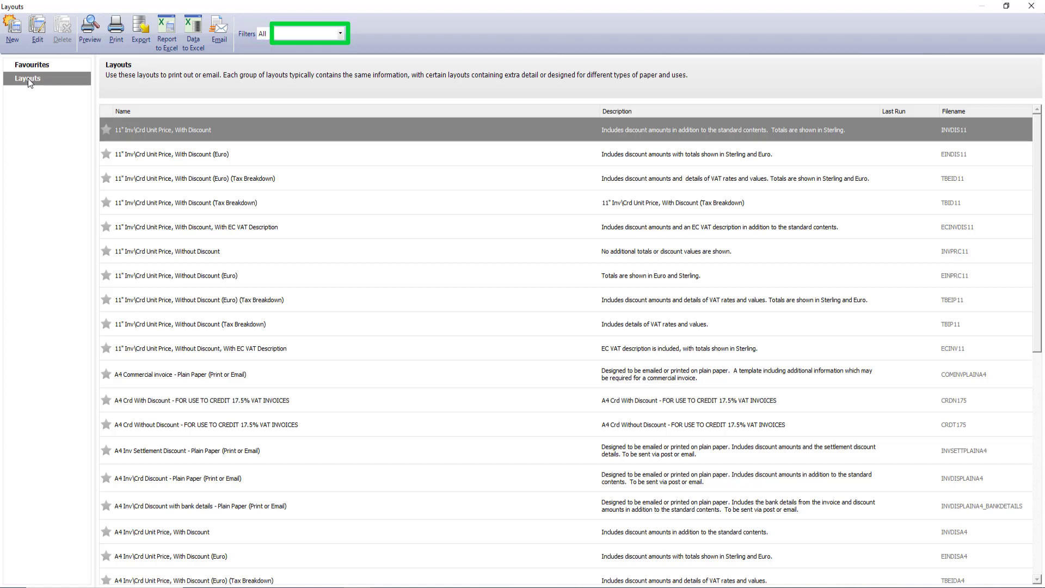
Filter the layouts list to A4 plain paper & email only
{"action": "left_click", "coordinate": [340, 34]}
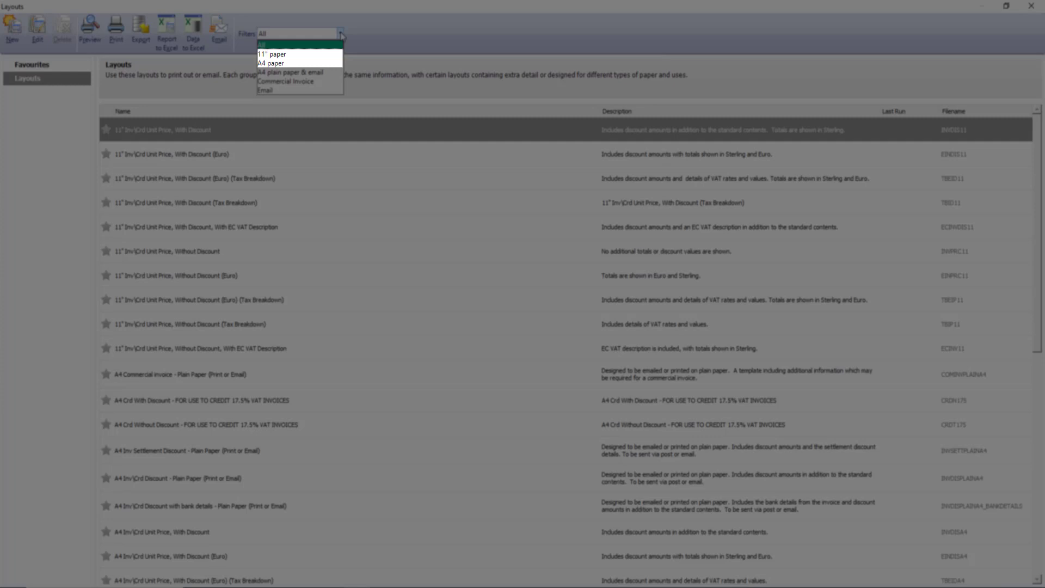
{"action": "mouse_move", "coordinate": [296, 72]}
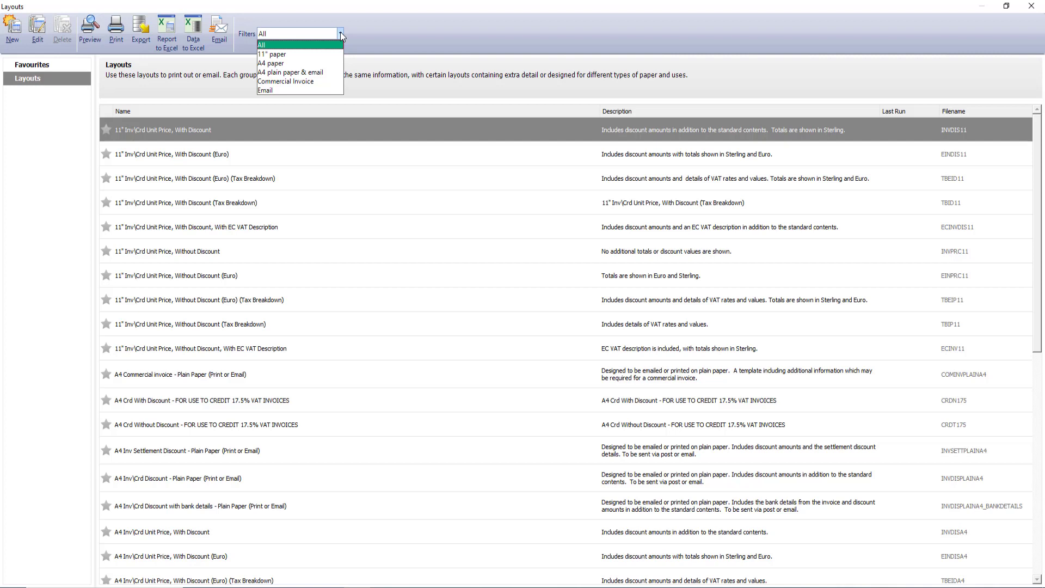
{"action": "mouse_move", "coordinate": [318, 74]}
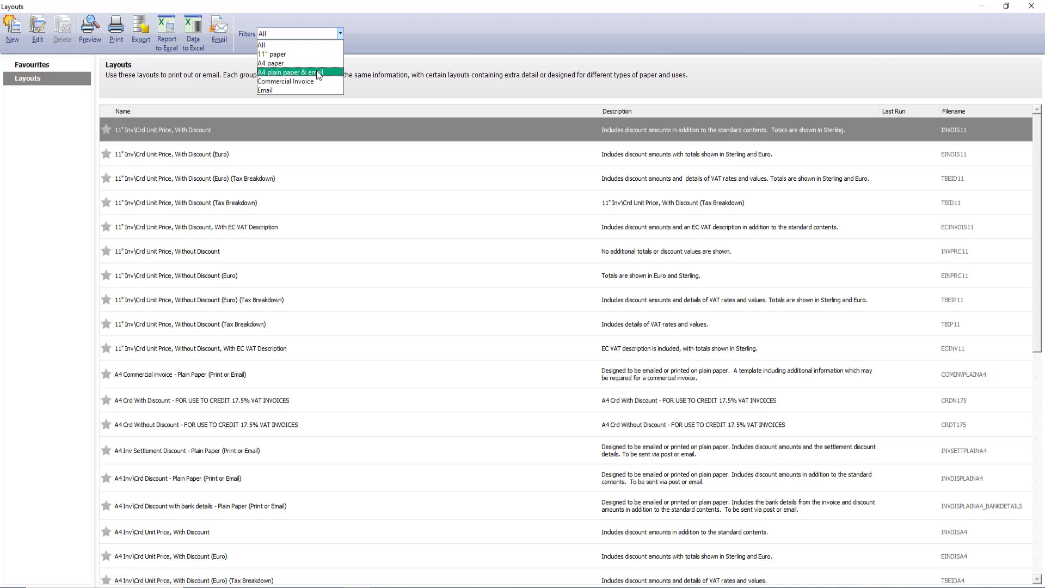
{"action": "left_click", "coordinate": [298, 72]}
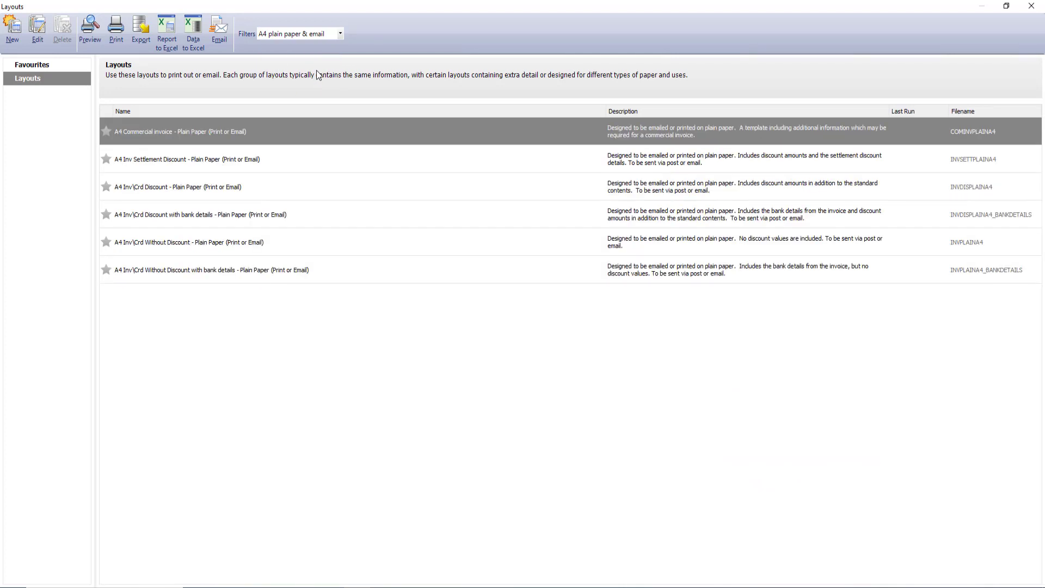
{"action": "mouse_move", "coordinate": [330, 131]}
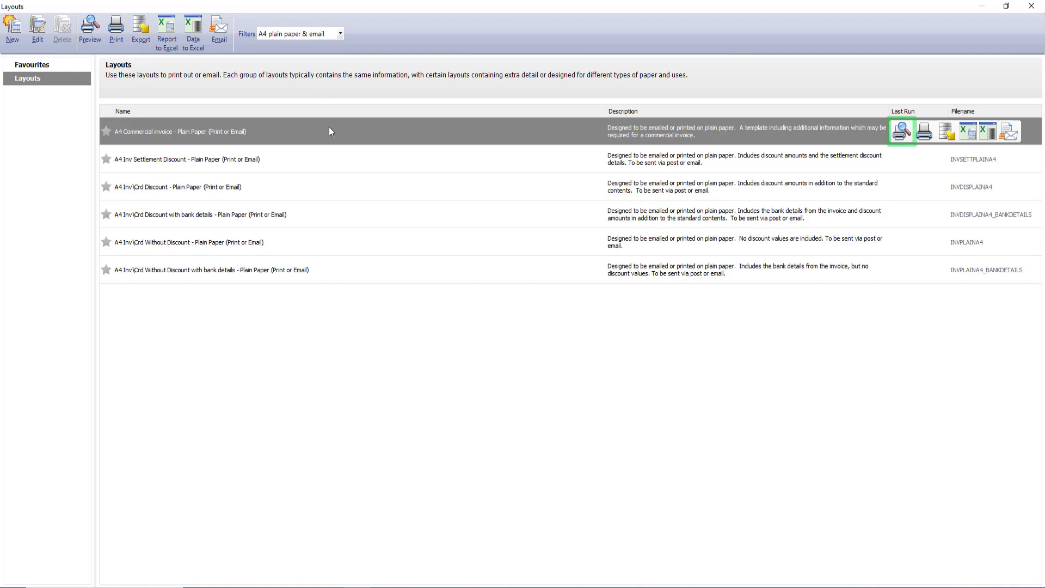
{"action": "left_click", "coordinate": [902, 130]}
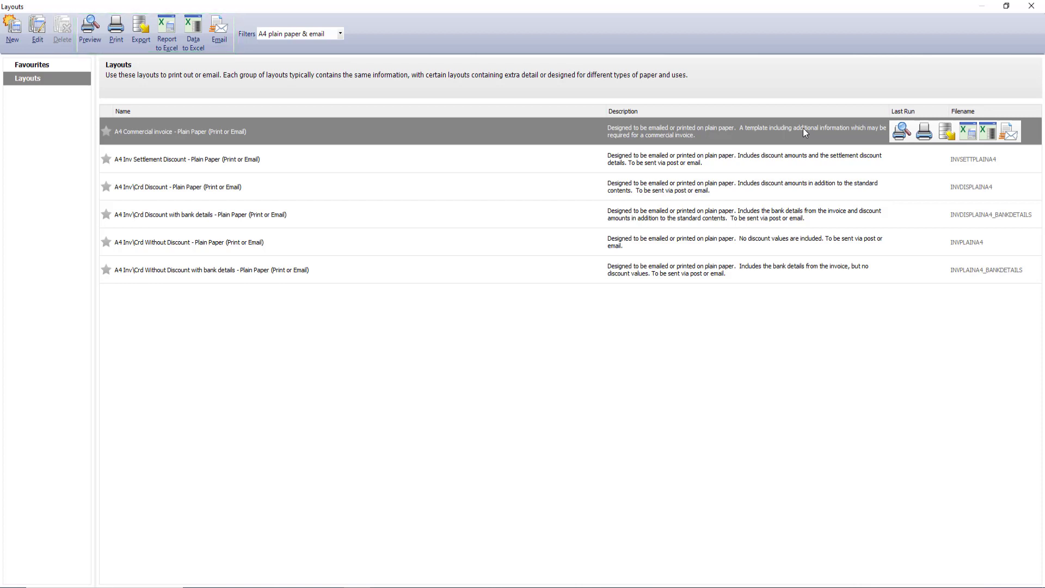
Preview invoice 100 in the A4 Inv\Crd Discount with bank details layout and review its £1,113.22 totals
{"action": "left_click", "coordinate": [351, 214]}
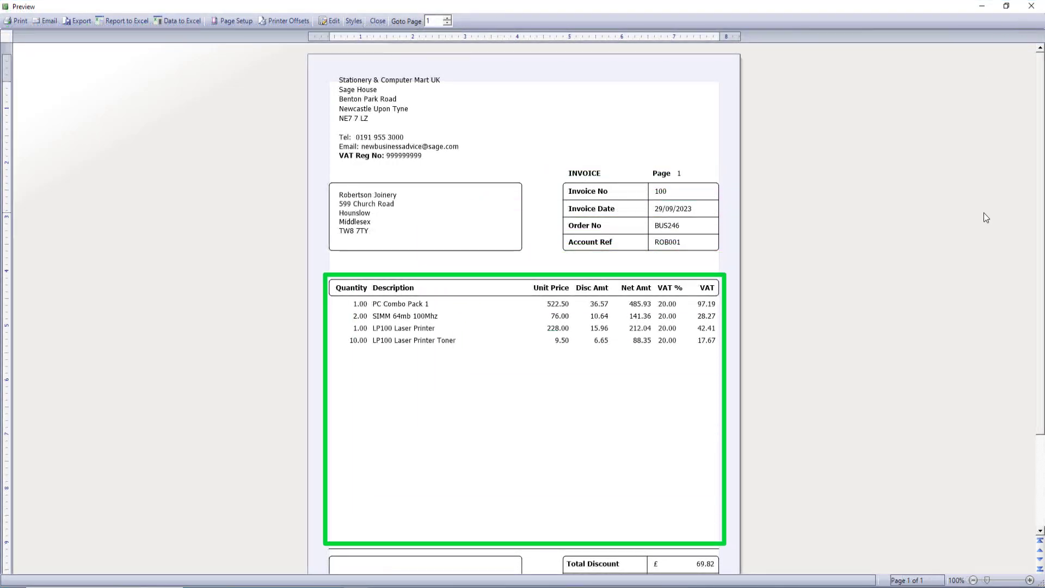
{"action": "mouse_move", "coordinate": [991, 230]}
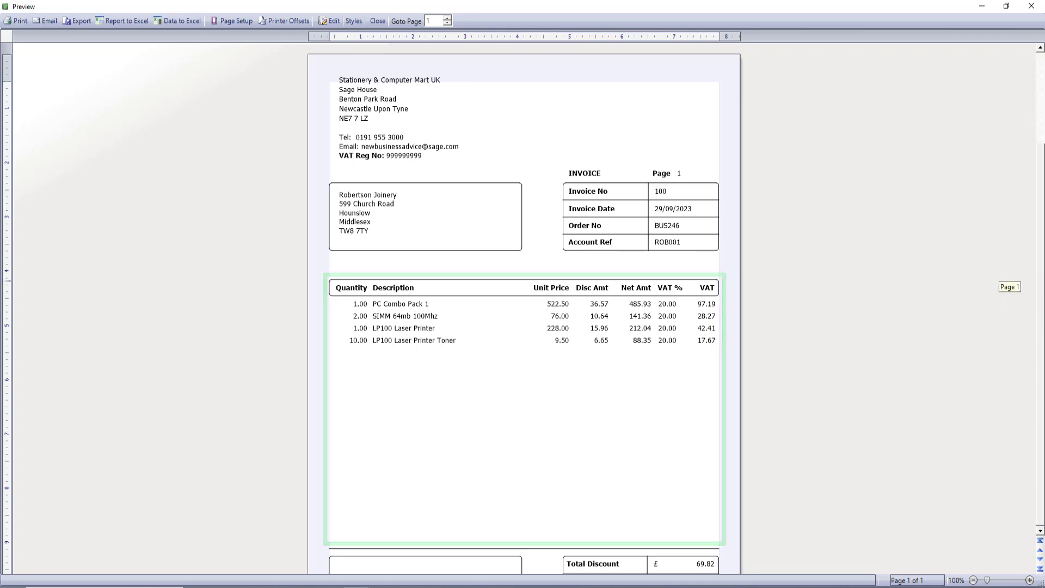
{"action": "scroll", "scroll_direction": "down", "scroll_amount": 3}
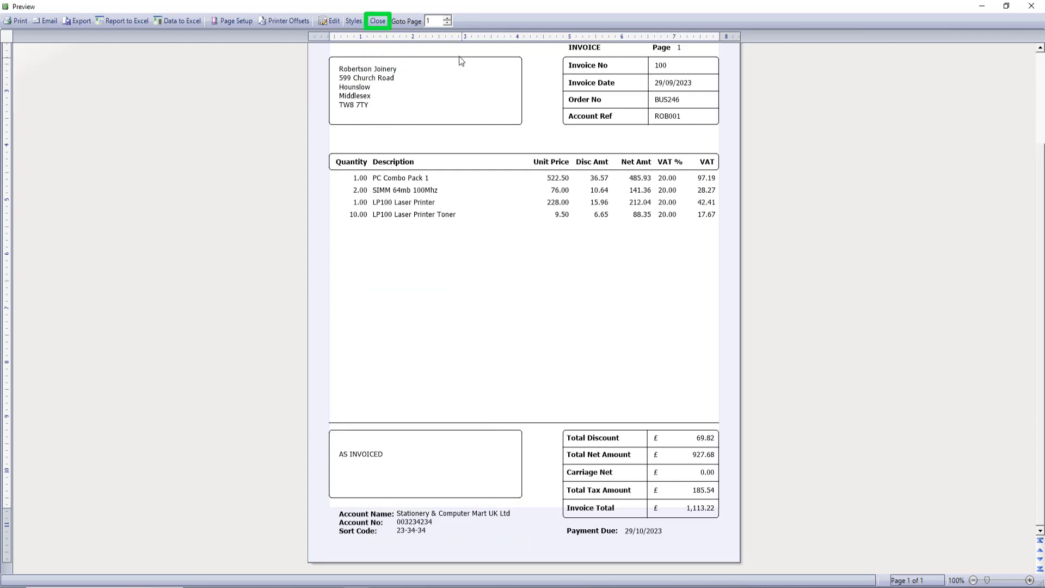
Close the preview and star A4 Inv\Crd Discount with bank details as a favourite
{"action": "left_click", "coordinate": [376, 21]}
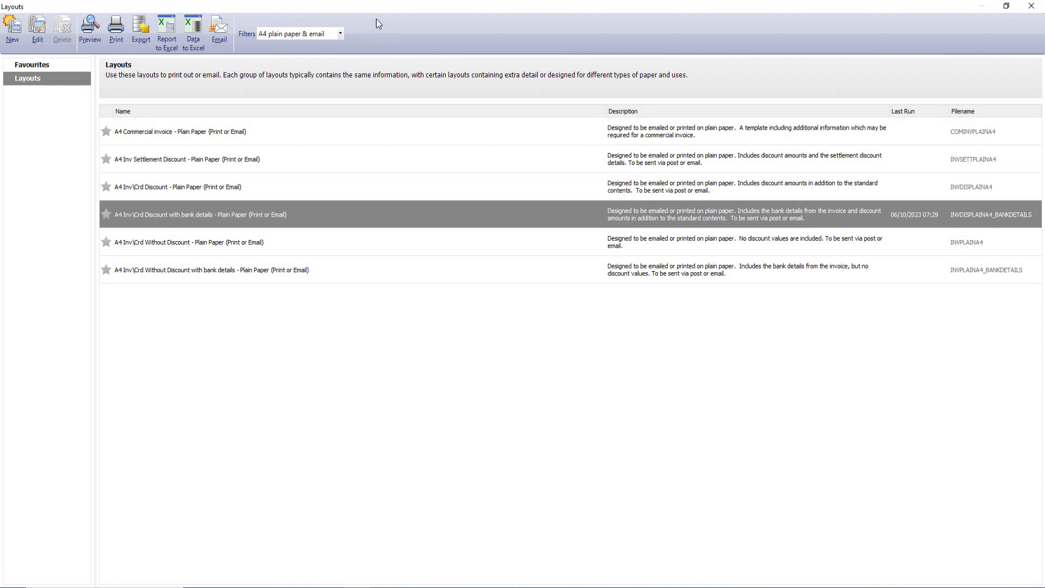
{"action": "mouse_move", "coordinate": [107, 216]}
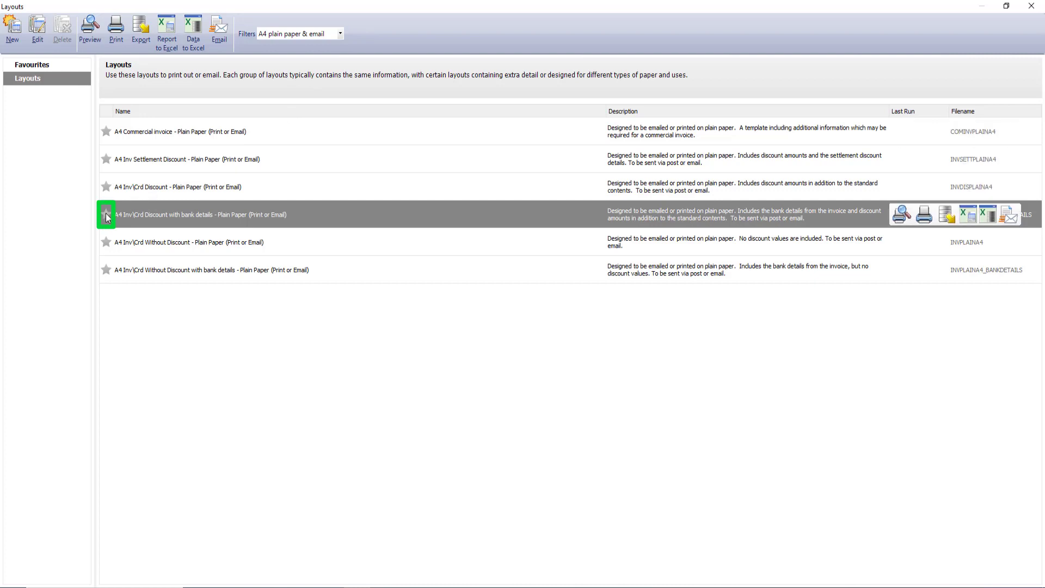
{"action": "left_click", "coordinate": [107, 214]}
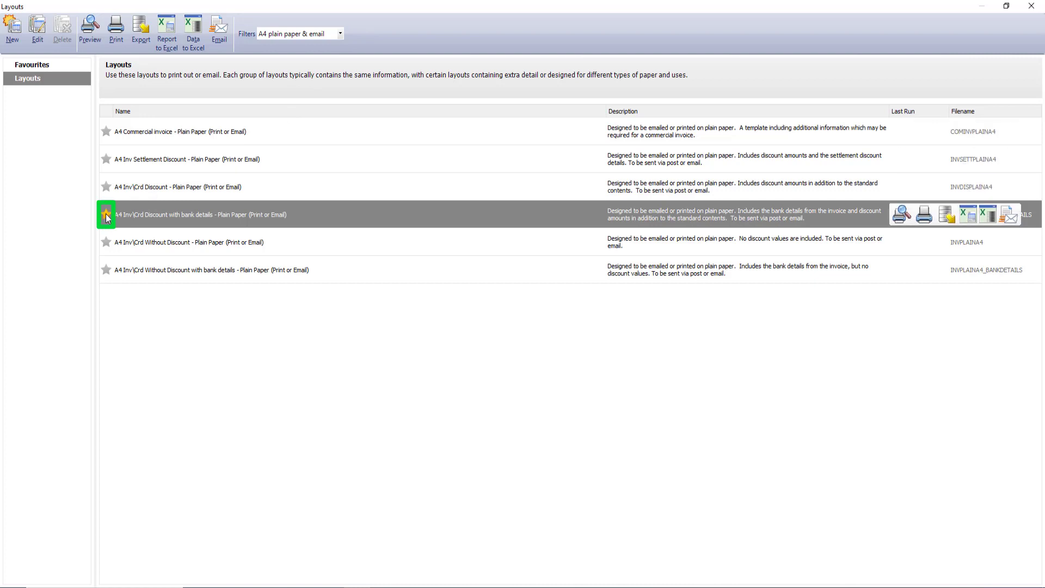
{"action": "left_click", "coordinate": [106, 213]}
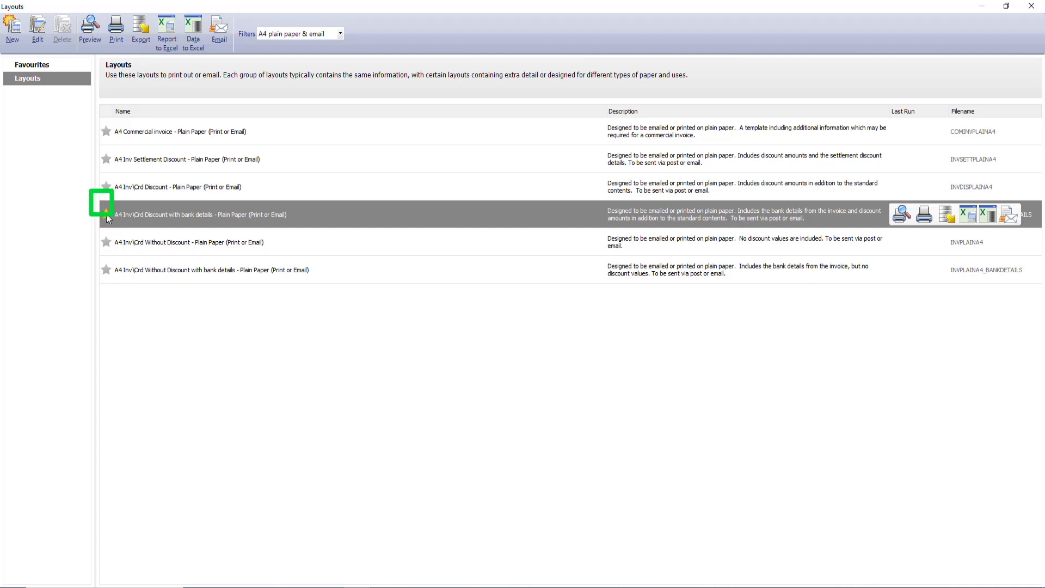